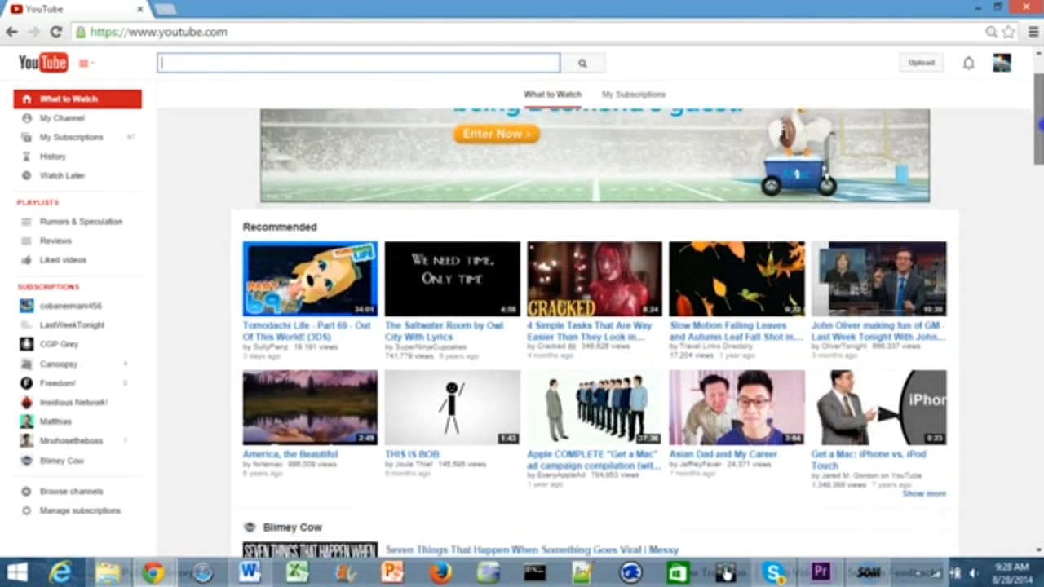
# Open your own channel page from the sidebar and show its Videos tab.
pyautogui.scroll(-3)
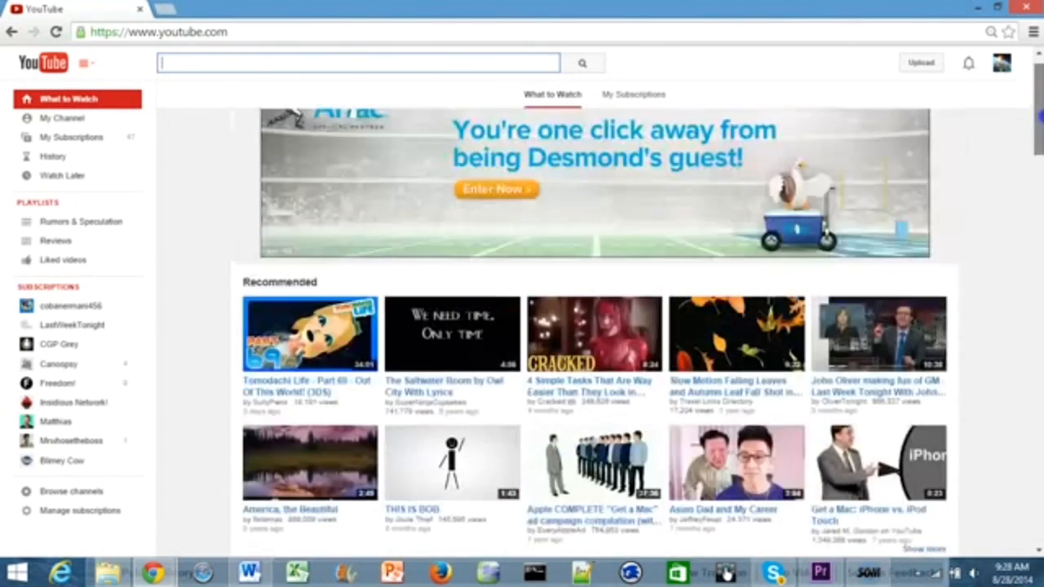
pyautogui.click(62, 119)
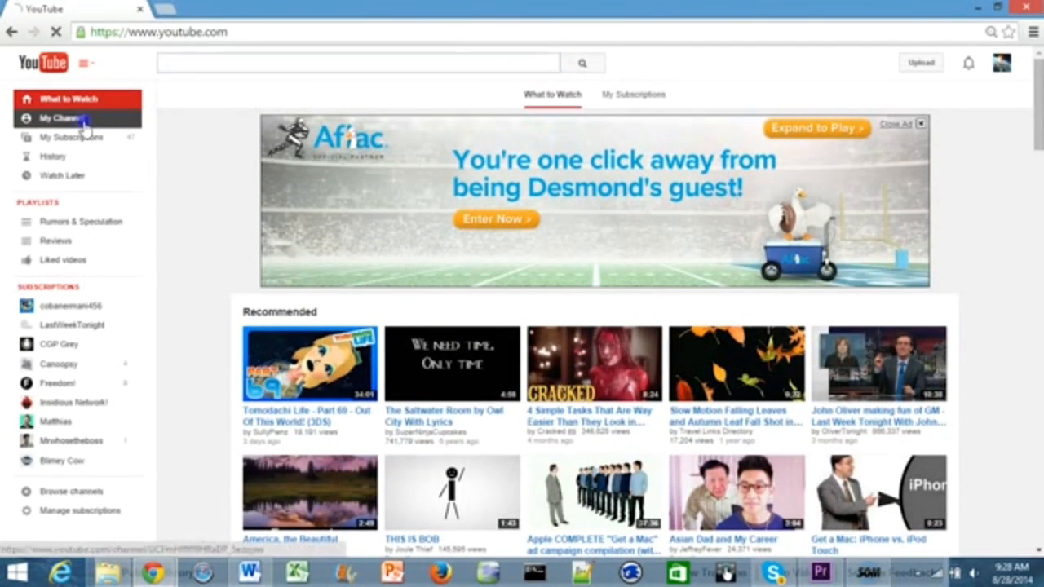
pyautogui.click(60, 117)
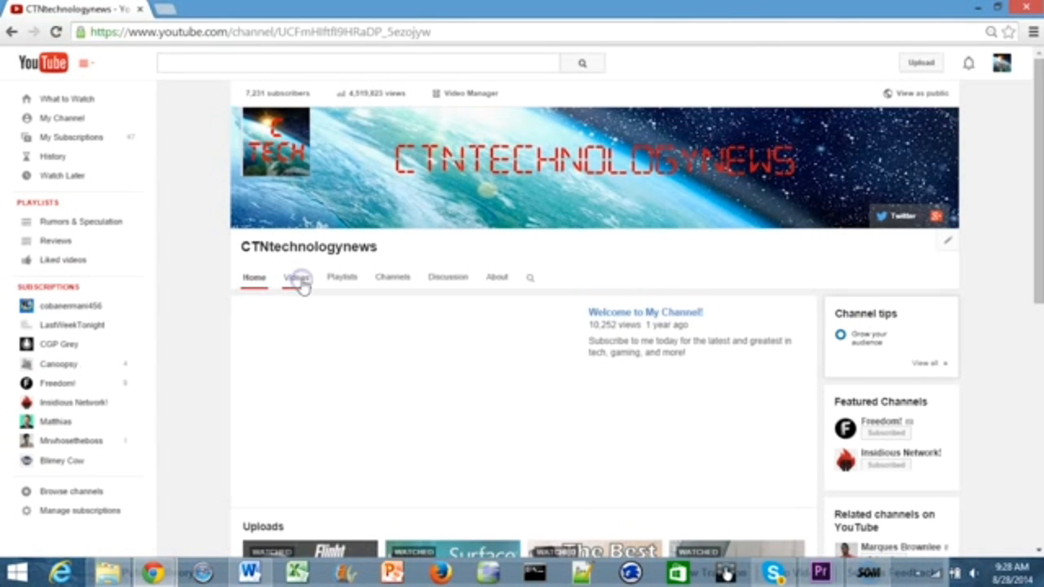
pyautogui.click(298, 277)
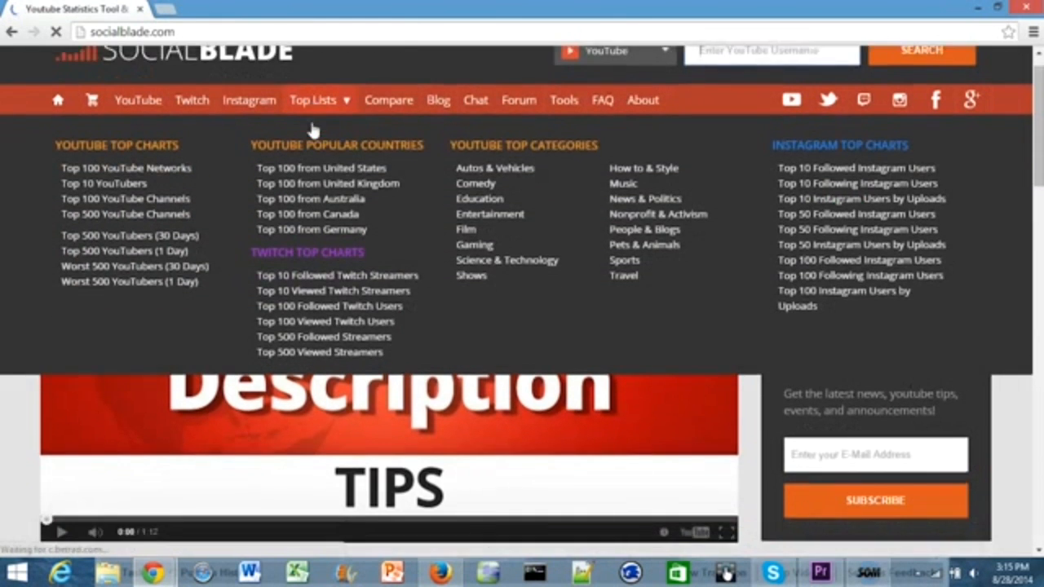
# Open Social Blade's Top 10 YouTubers ranking and view the number-one channel's statistics.
pyautogui.scroll(-3)
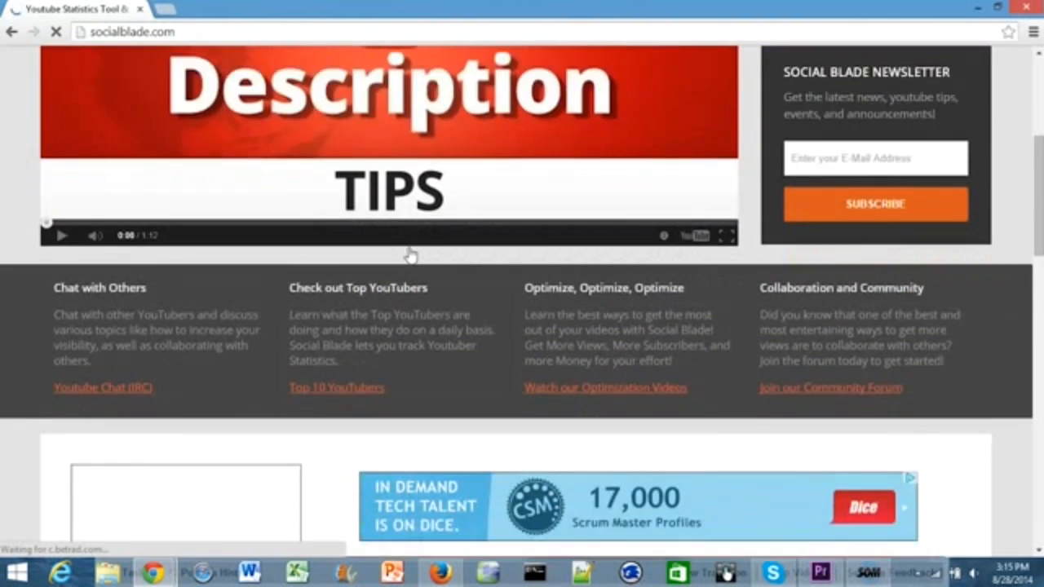
pyautogui.scroll(-3)
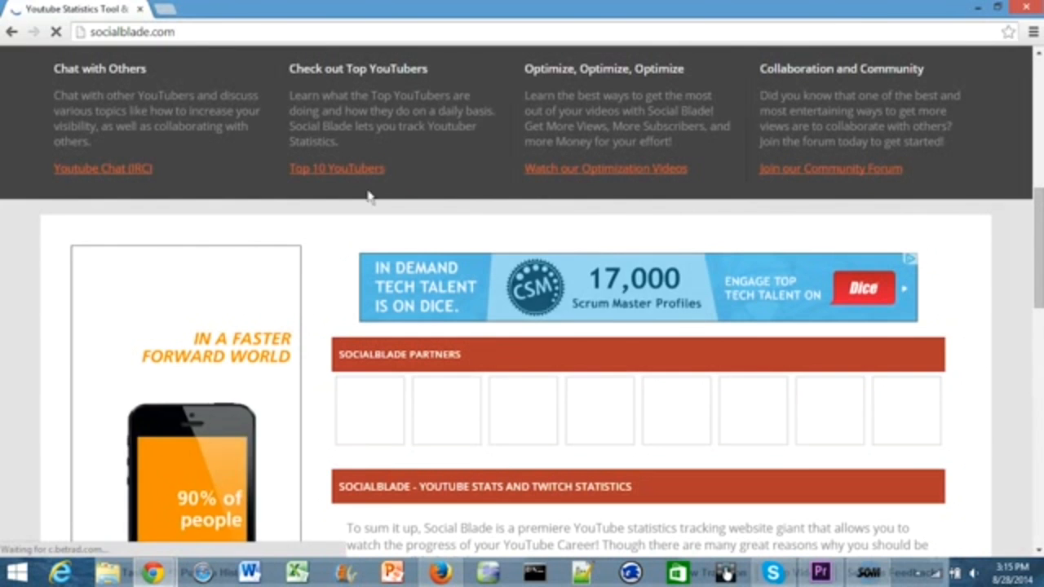
pyautogui.click(336, 168)
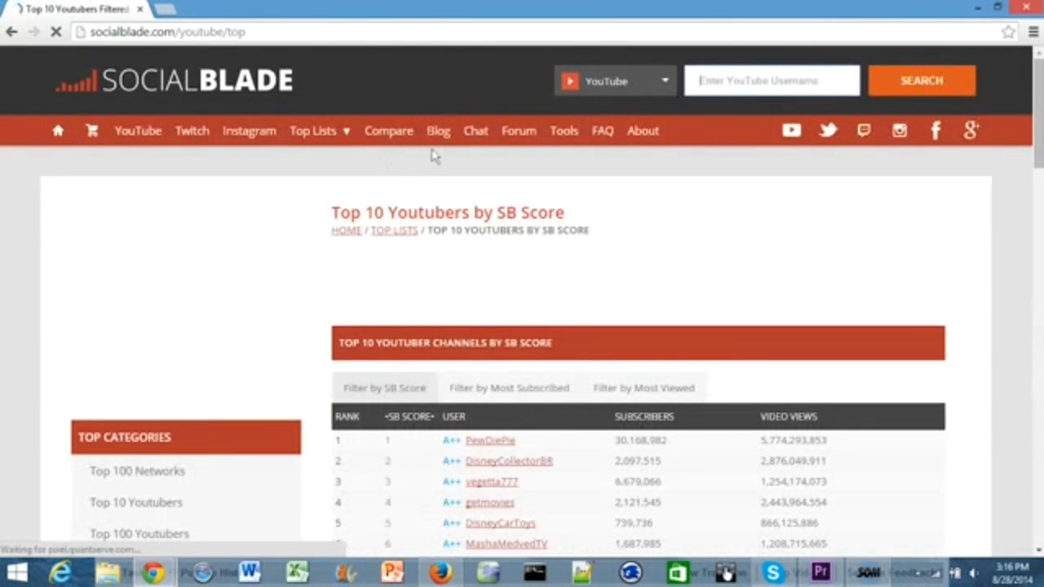
pyautogui.scroll(-3)
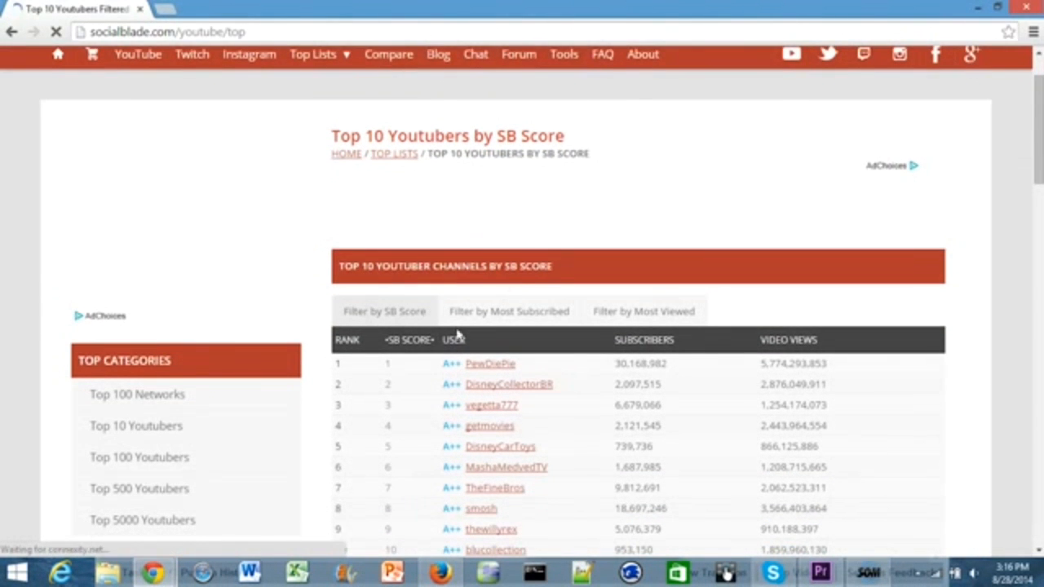
pyautogui.moveTo(489, 364)
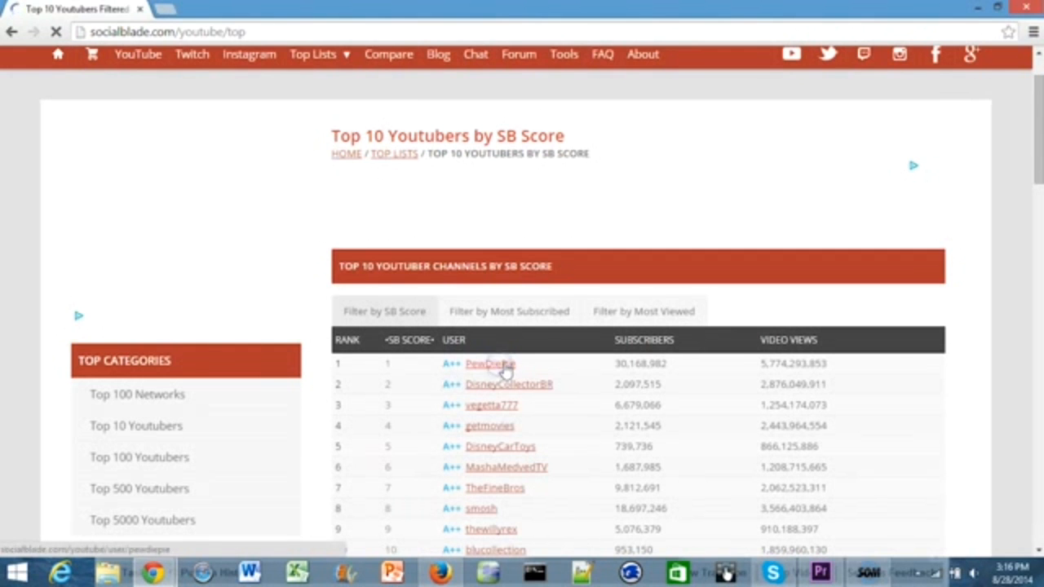
pyautogui.click(490, 364)
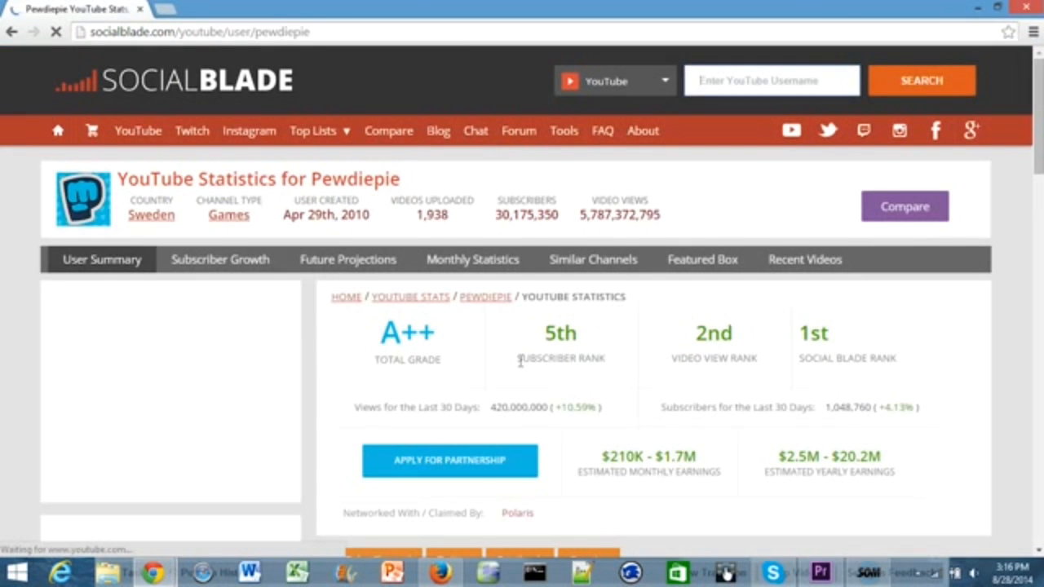
pyautogui.scroll(-3)
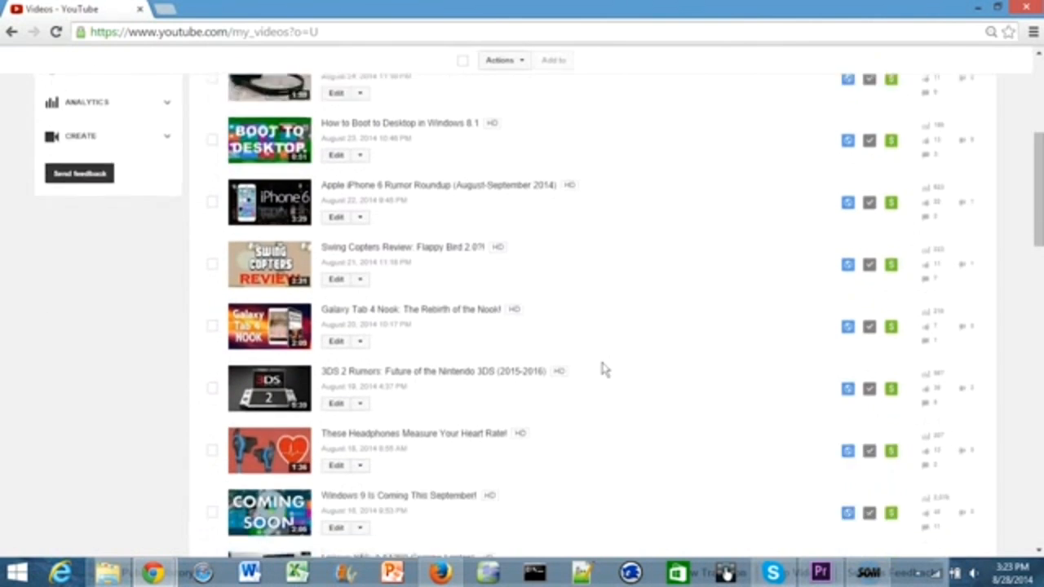
# Go from Video Manager to the upload page via the header Upload button.
pyautogui.scroll(-3)
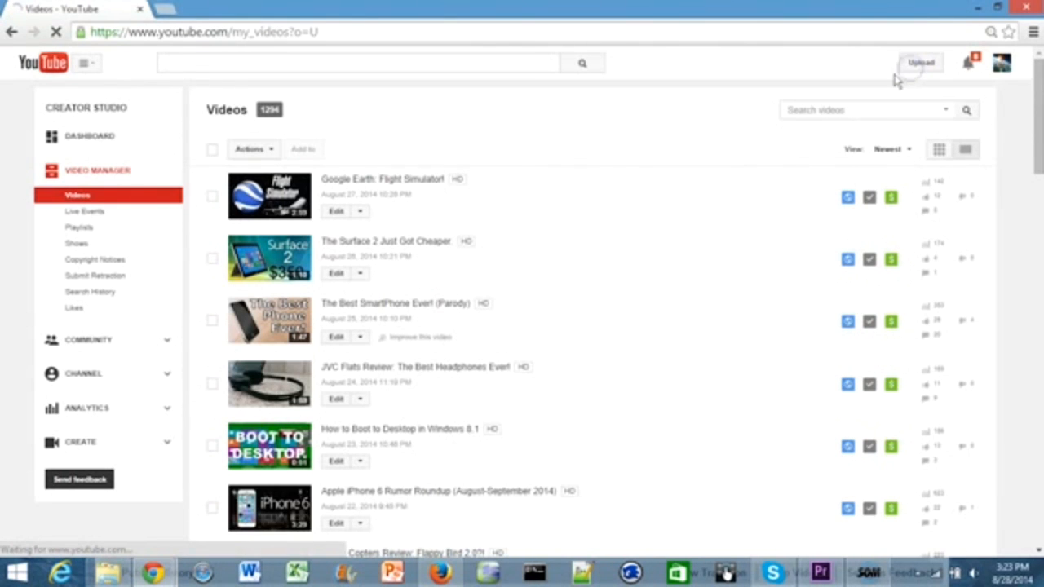
pyautogui.click(920, 62)
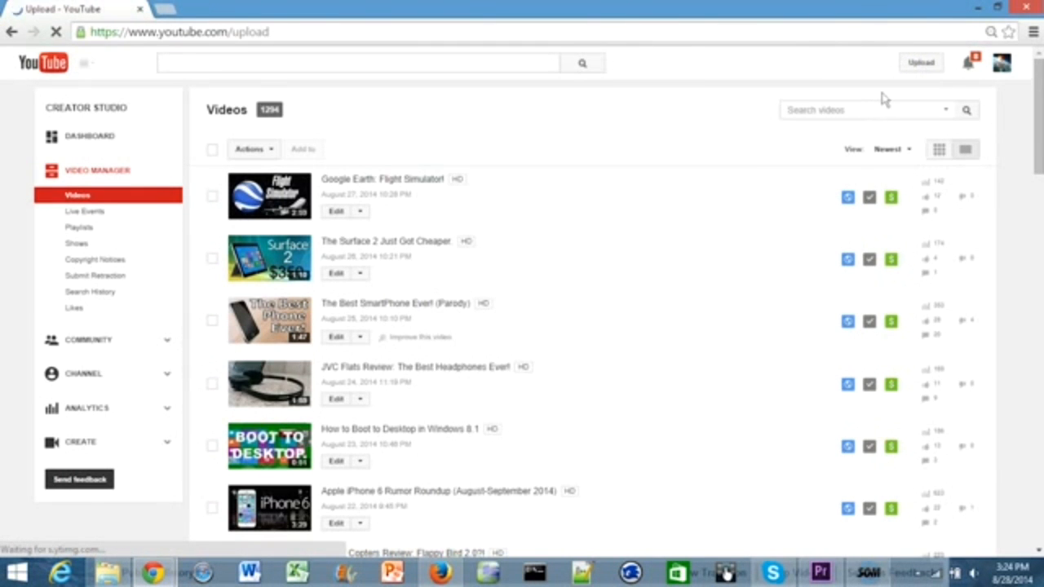
pyautogui.moveTo(395, 261)
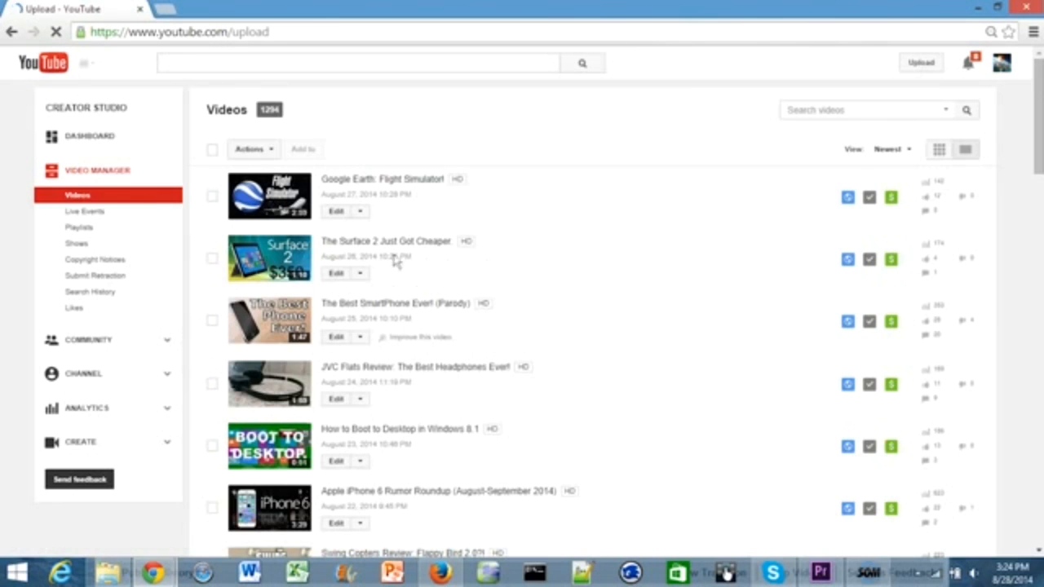
pyautogui.click(921, 62)
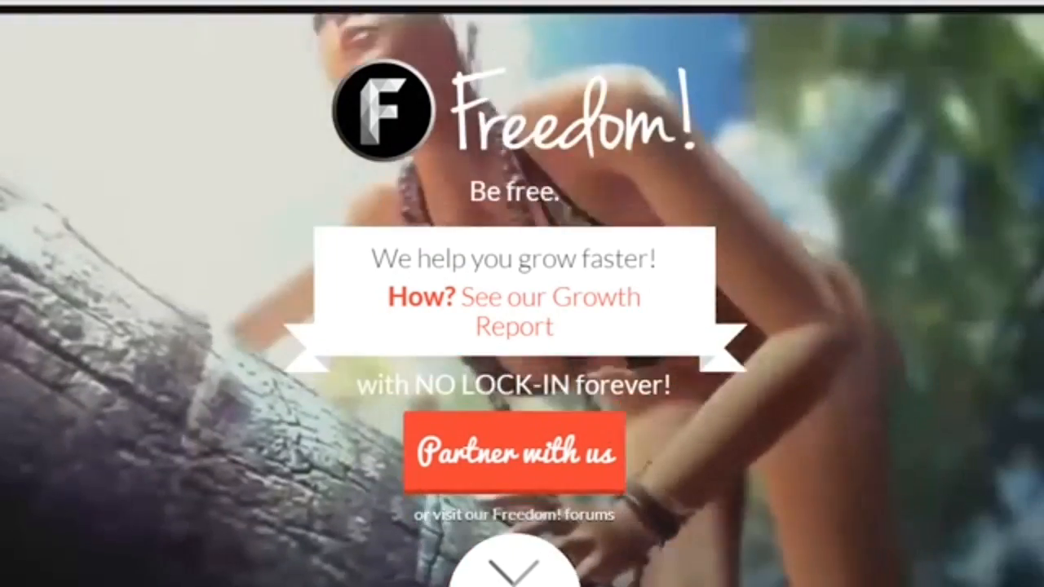
# Scroll the Freedom! homepage to the benefits: 60% revenue share, no lock-in, no minimum payout.
pyautogui.scroll(-3)
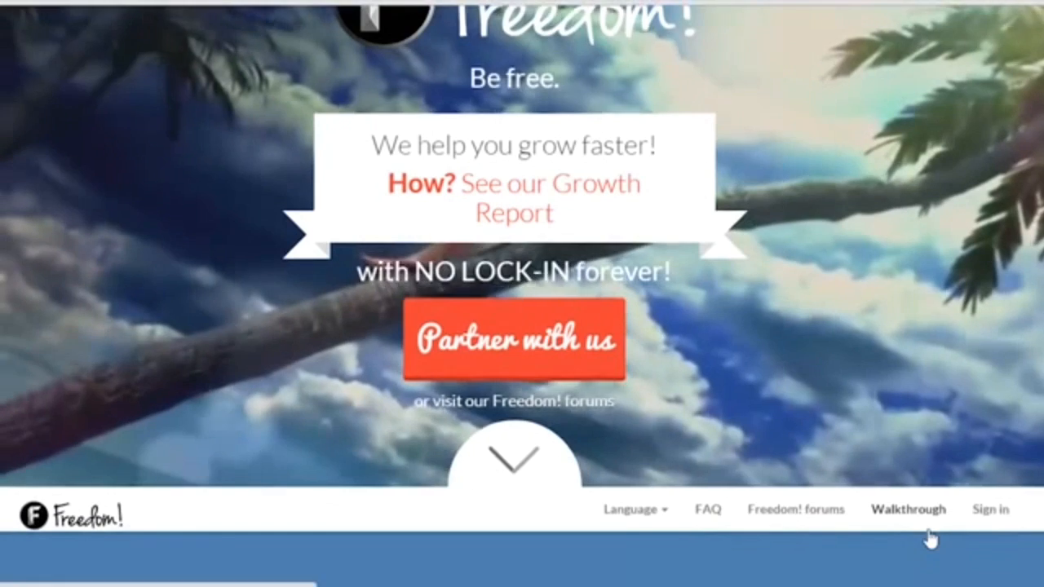
pyautogui.scroll(-3)
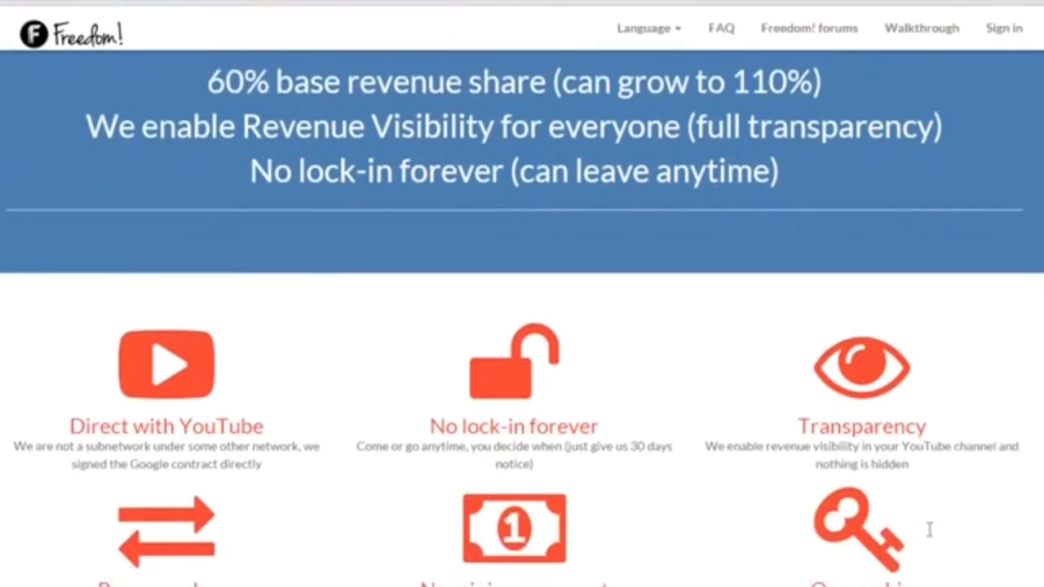
pyautogui.scroll(-3)
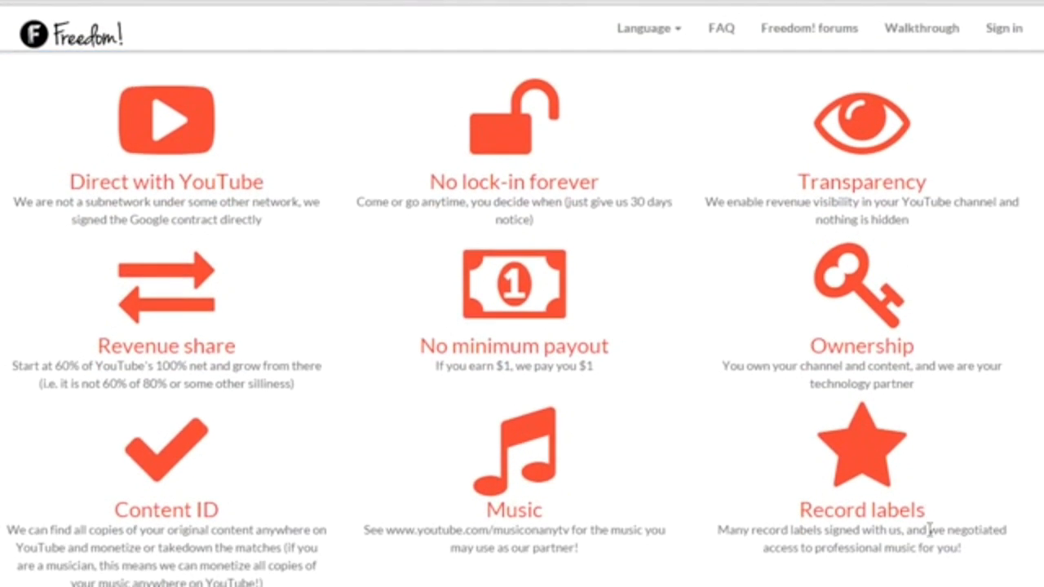
pyautogui.scroll(-3)
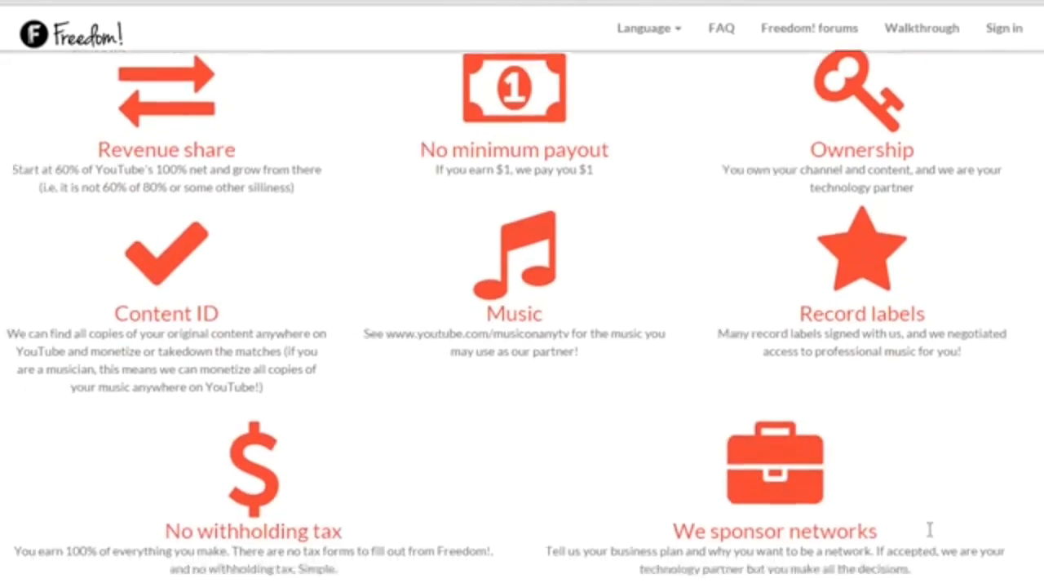